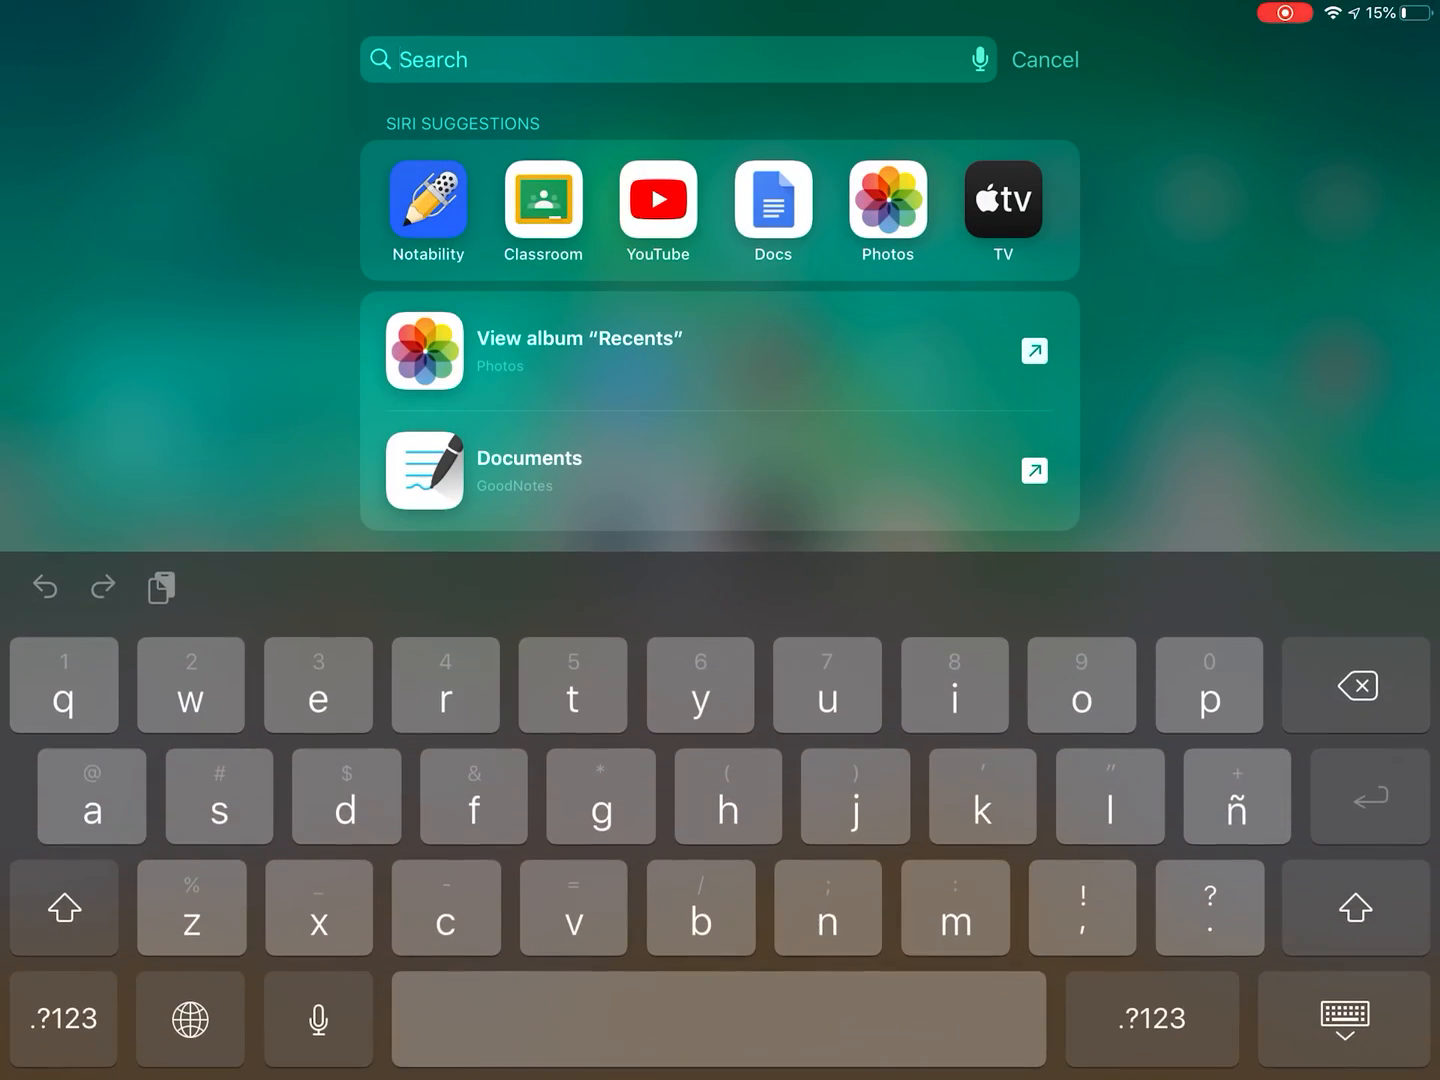
Step: Launch Classroom from Spotlight's Siri Suggestions, landing on the Library 5A (2019-20) stream
click(542, 200)
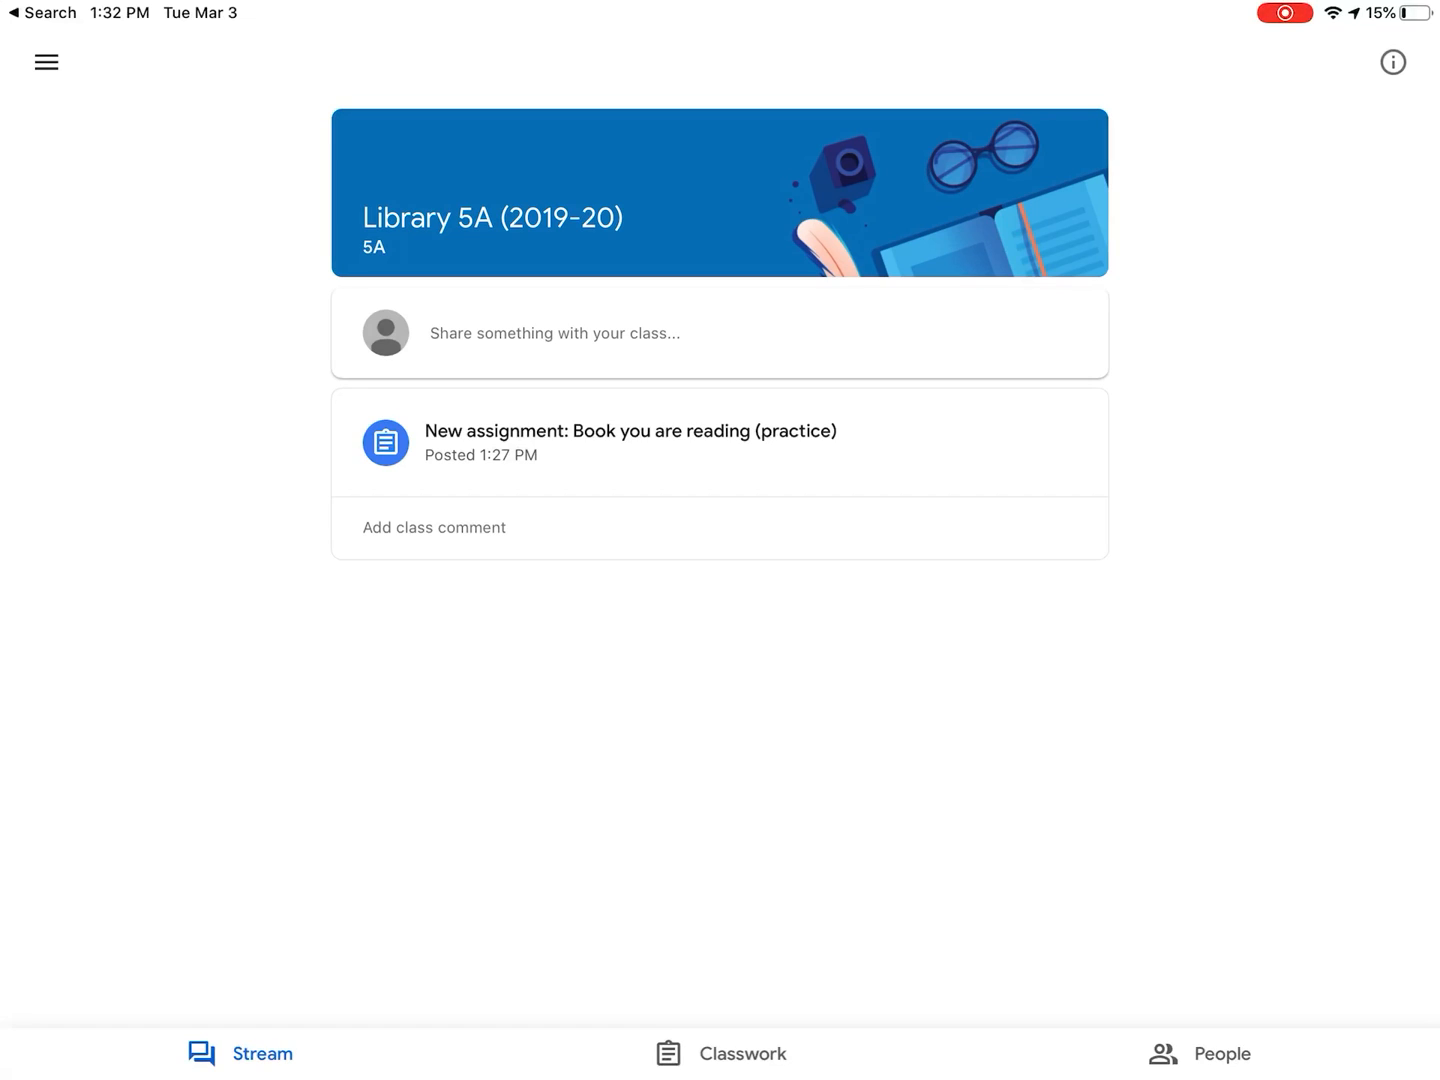
Step: Check the Library class's Classwork list, then bring up the classes menu
click(719, 1053)
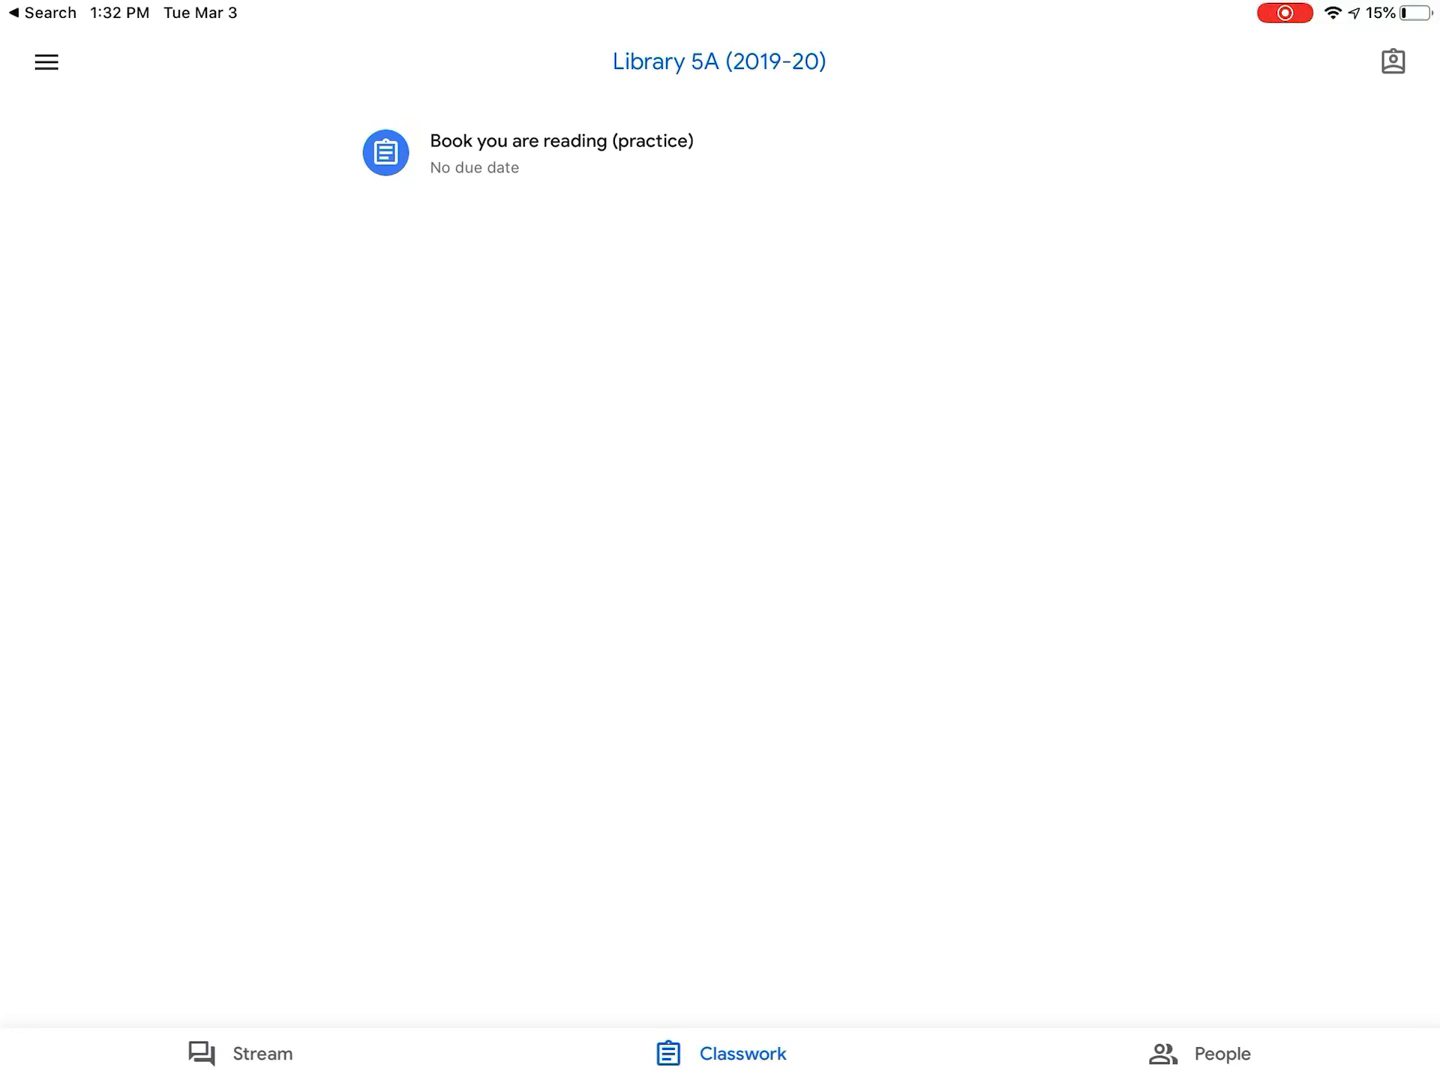
click(46, 61)
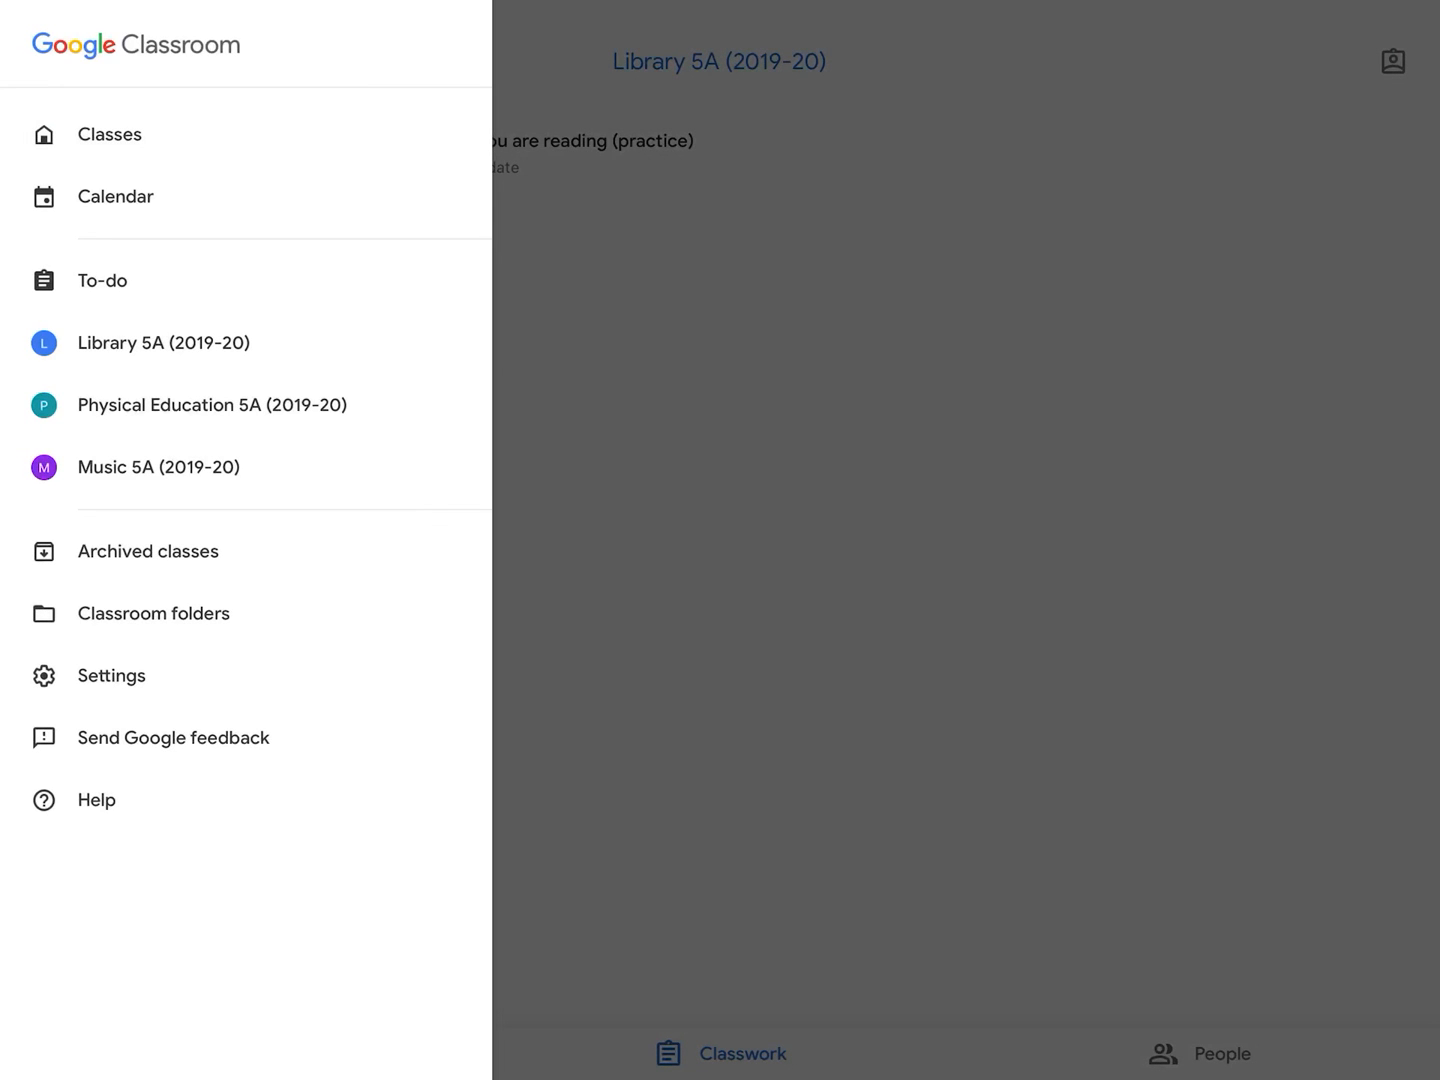
Step: Review To-do and Done assignments, then return to Library 5A (2019-20)
click(101, 280)
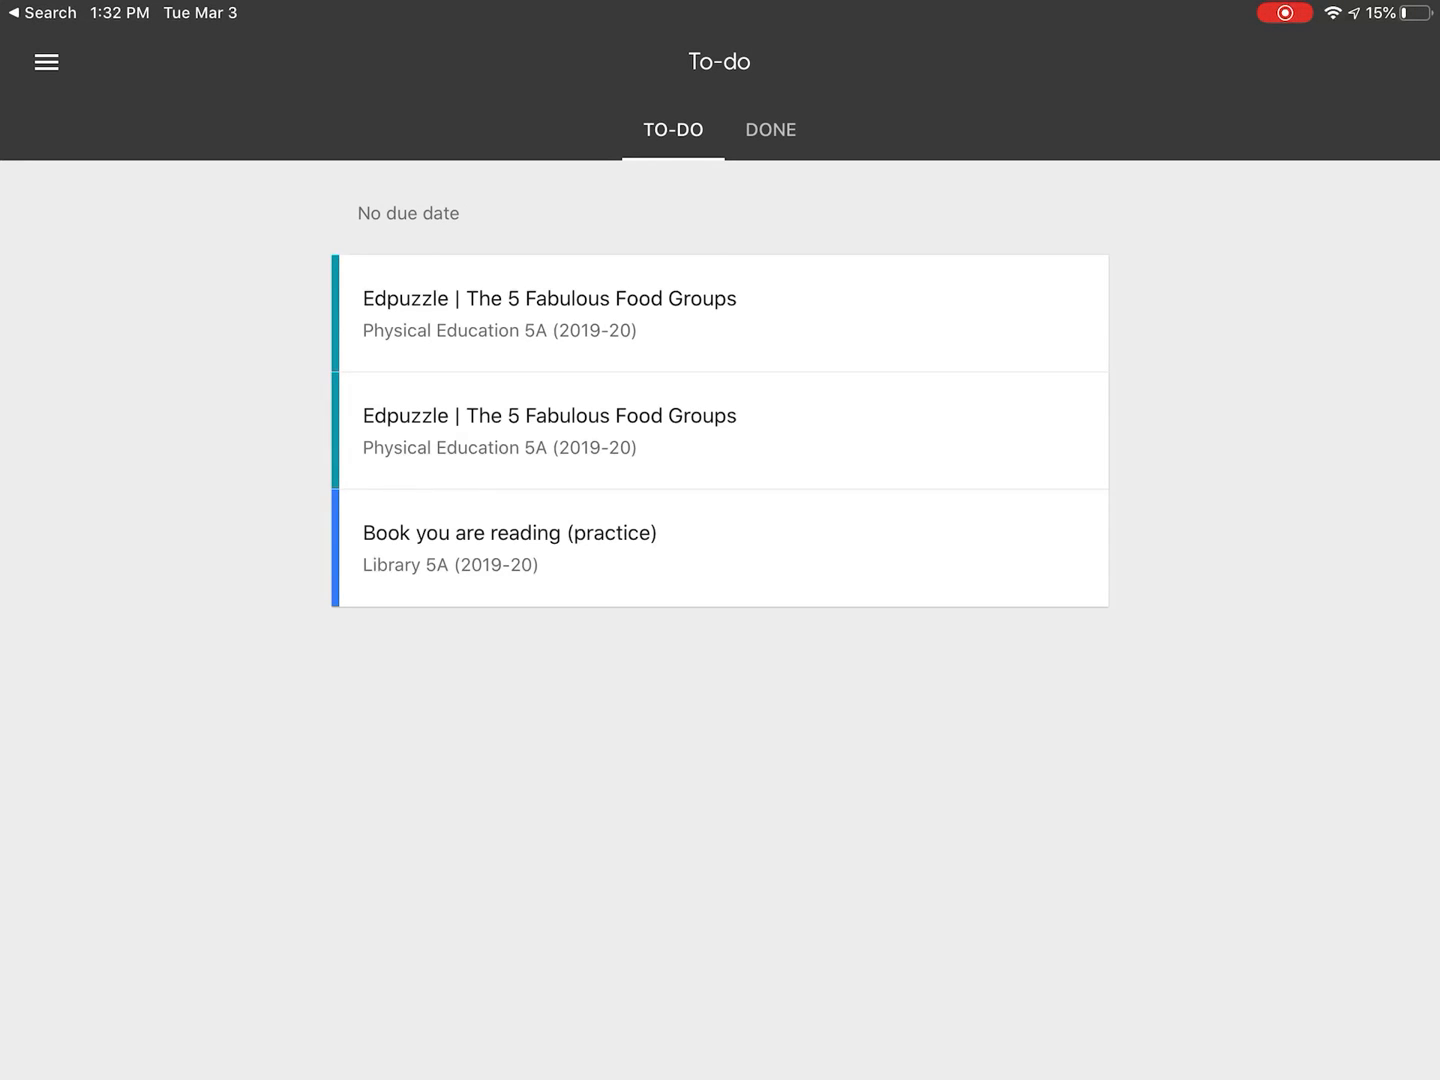
click(770, 129)
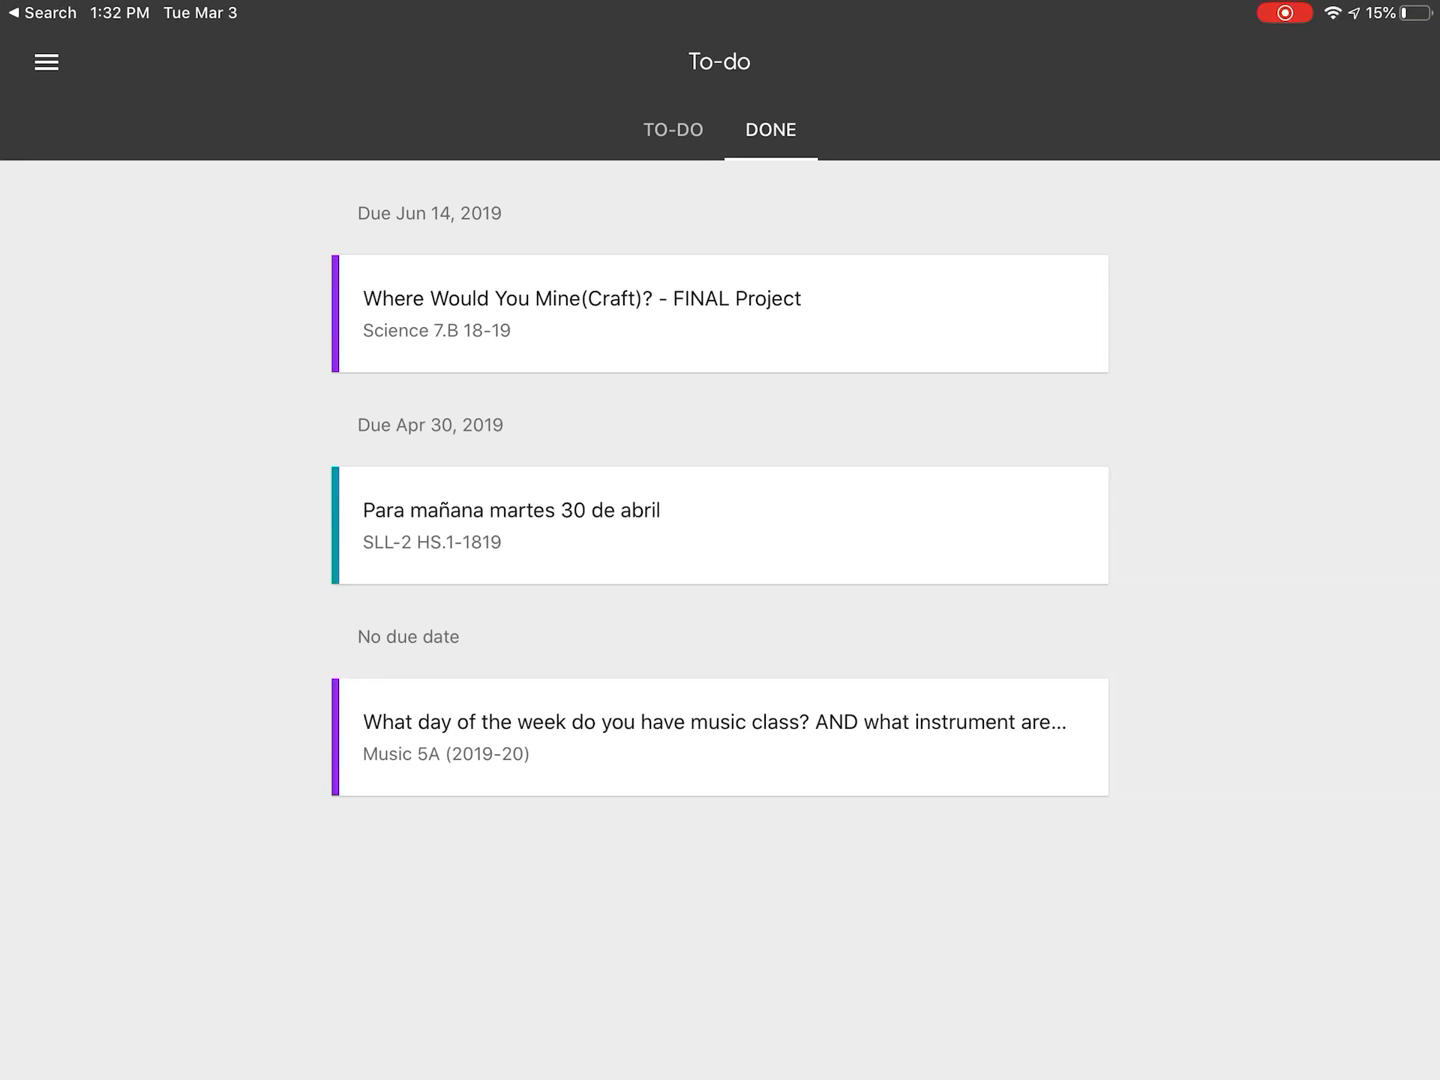
click(45, 62)
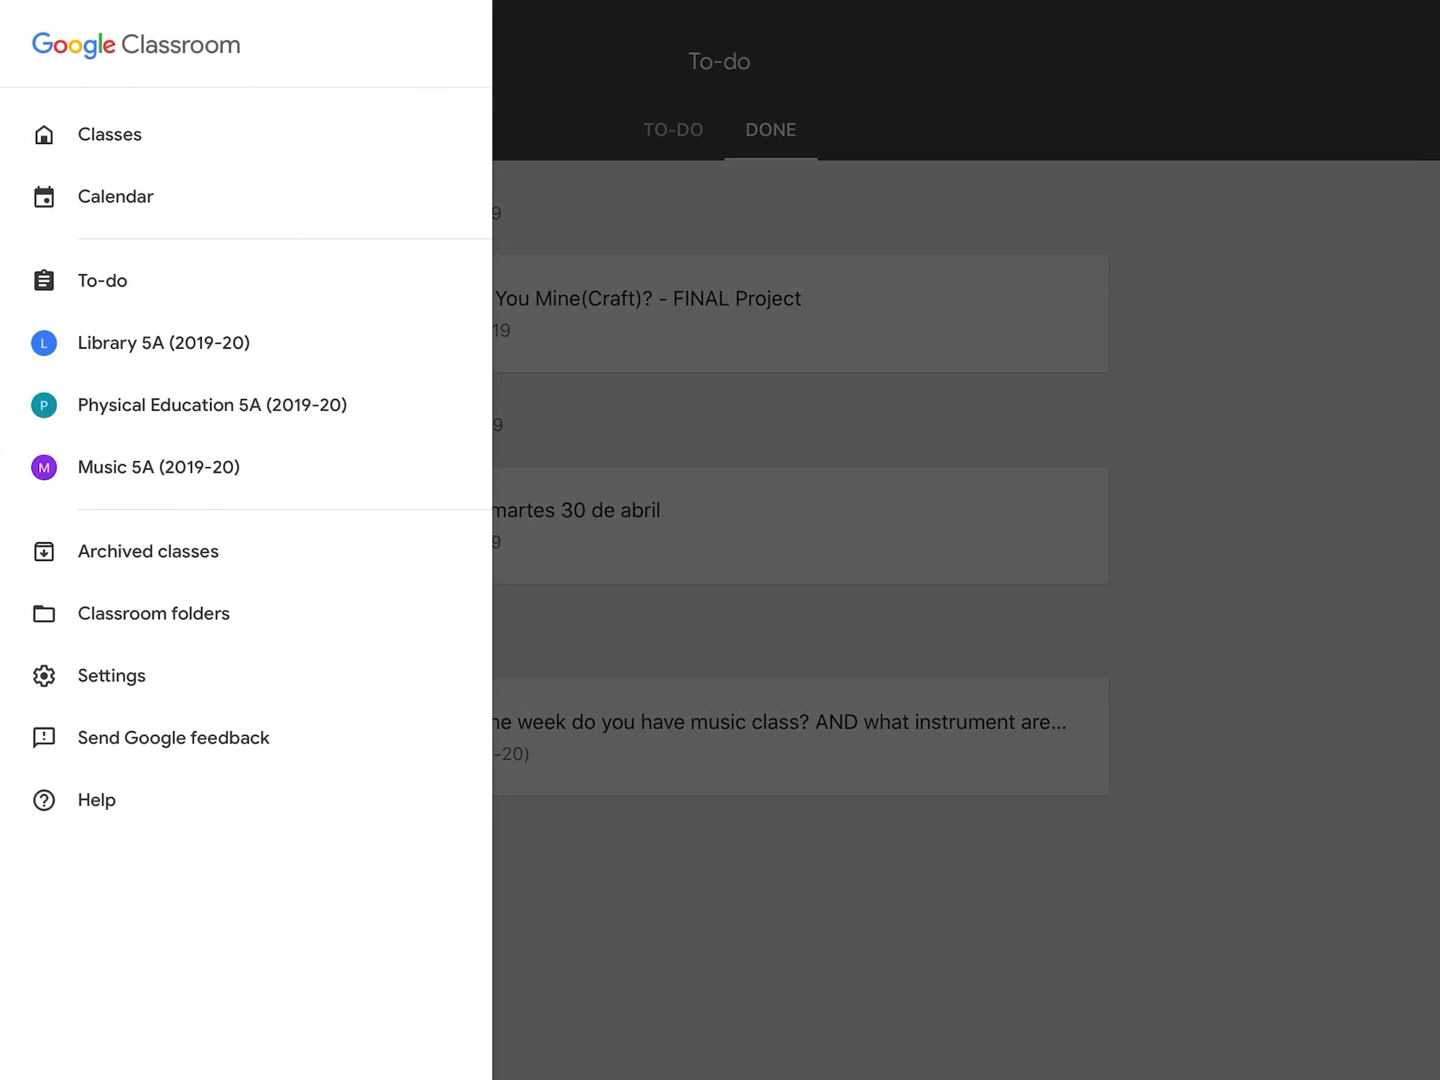
click(163, 343)
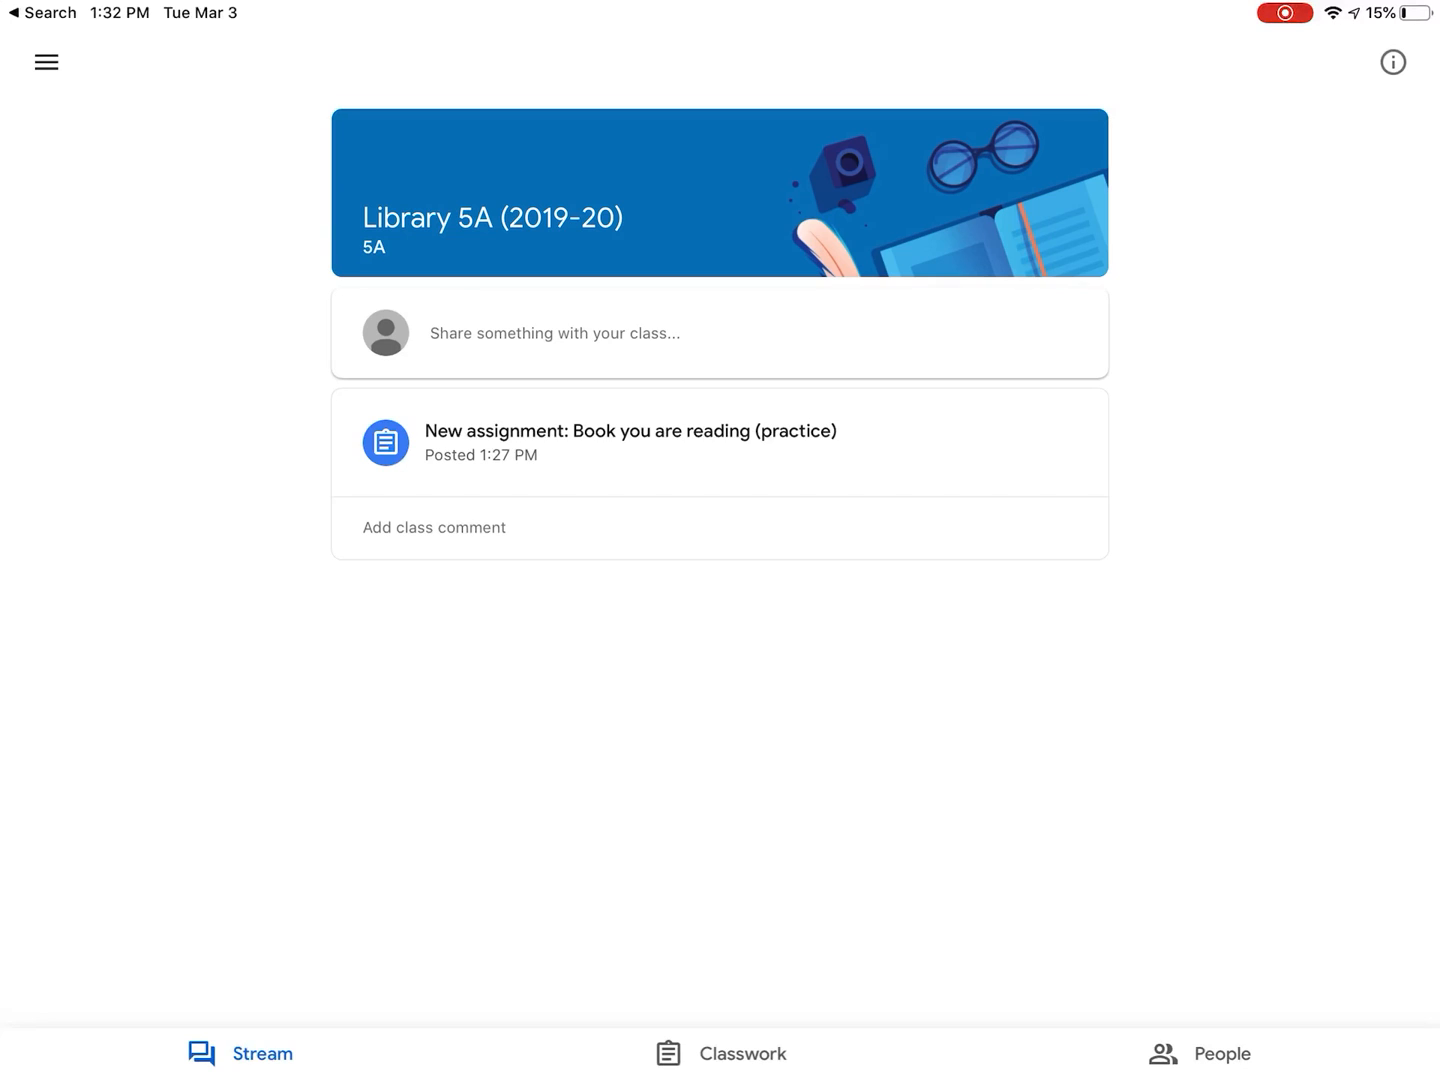
Step: Open 'Book you are reading (practice)' from Classwork and begin adding an attachment
click(719, 1053)
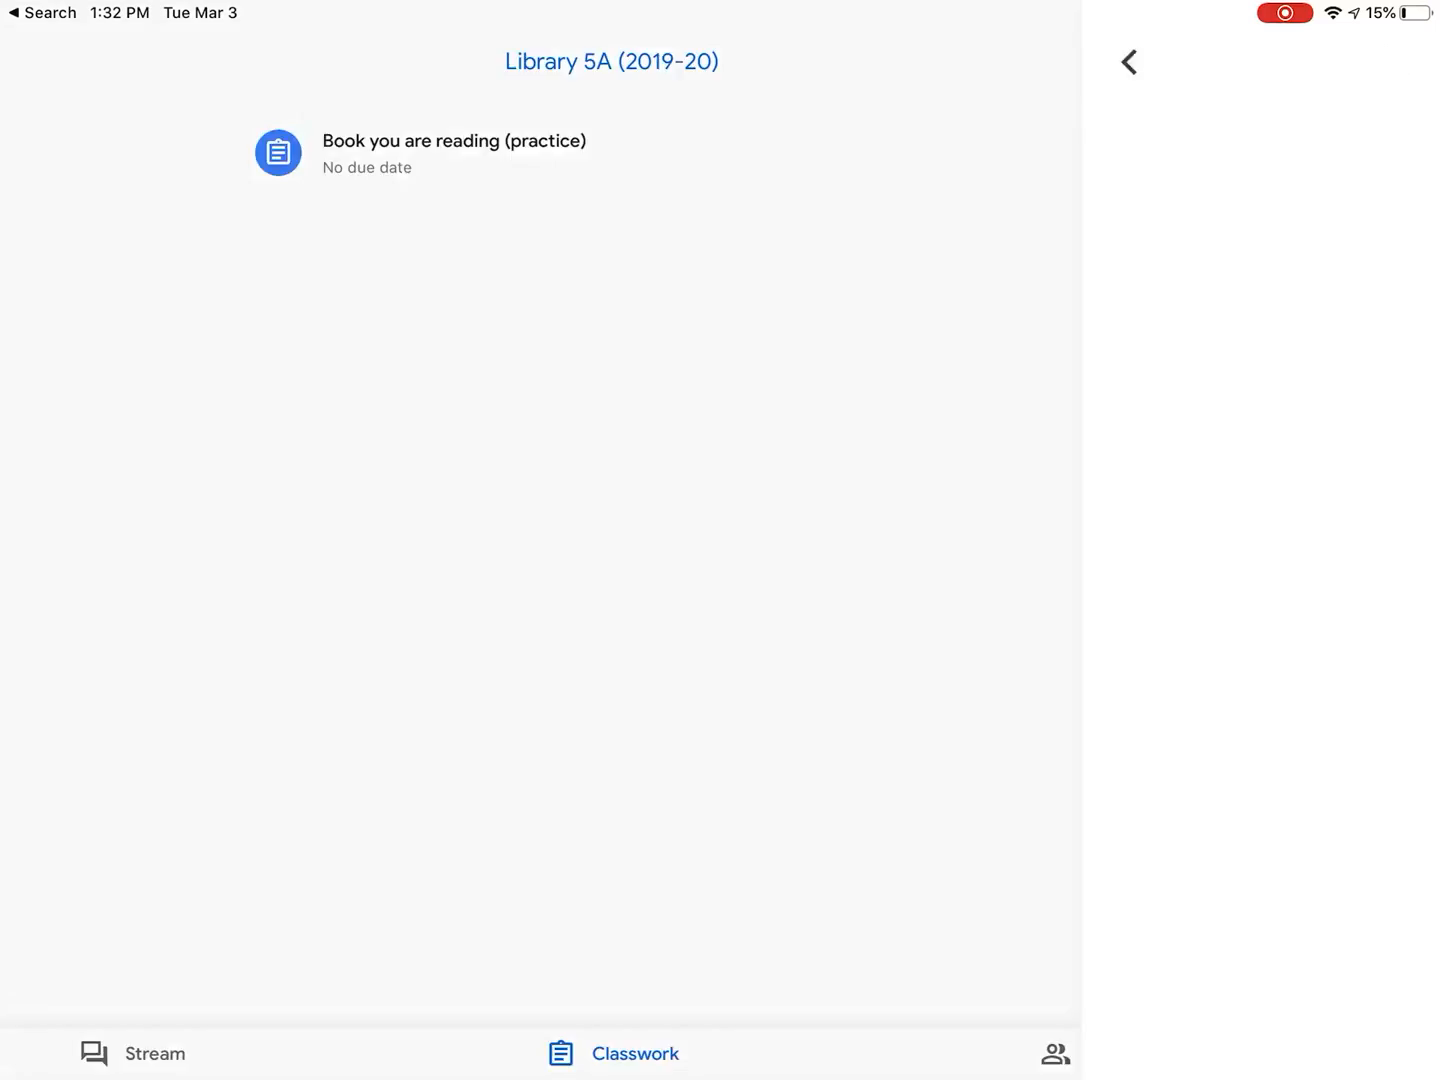
click(453, 154)
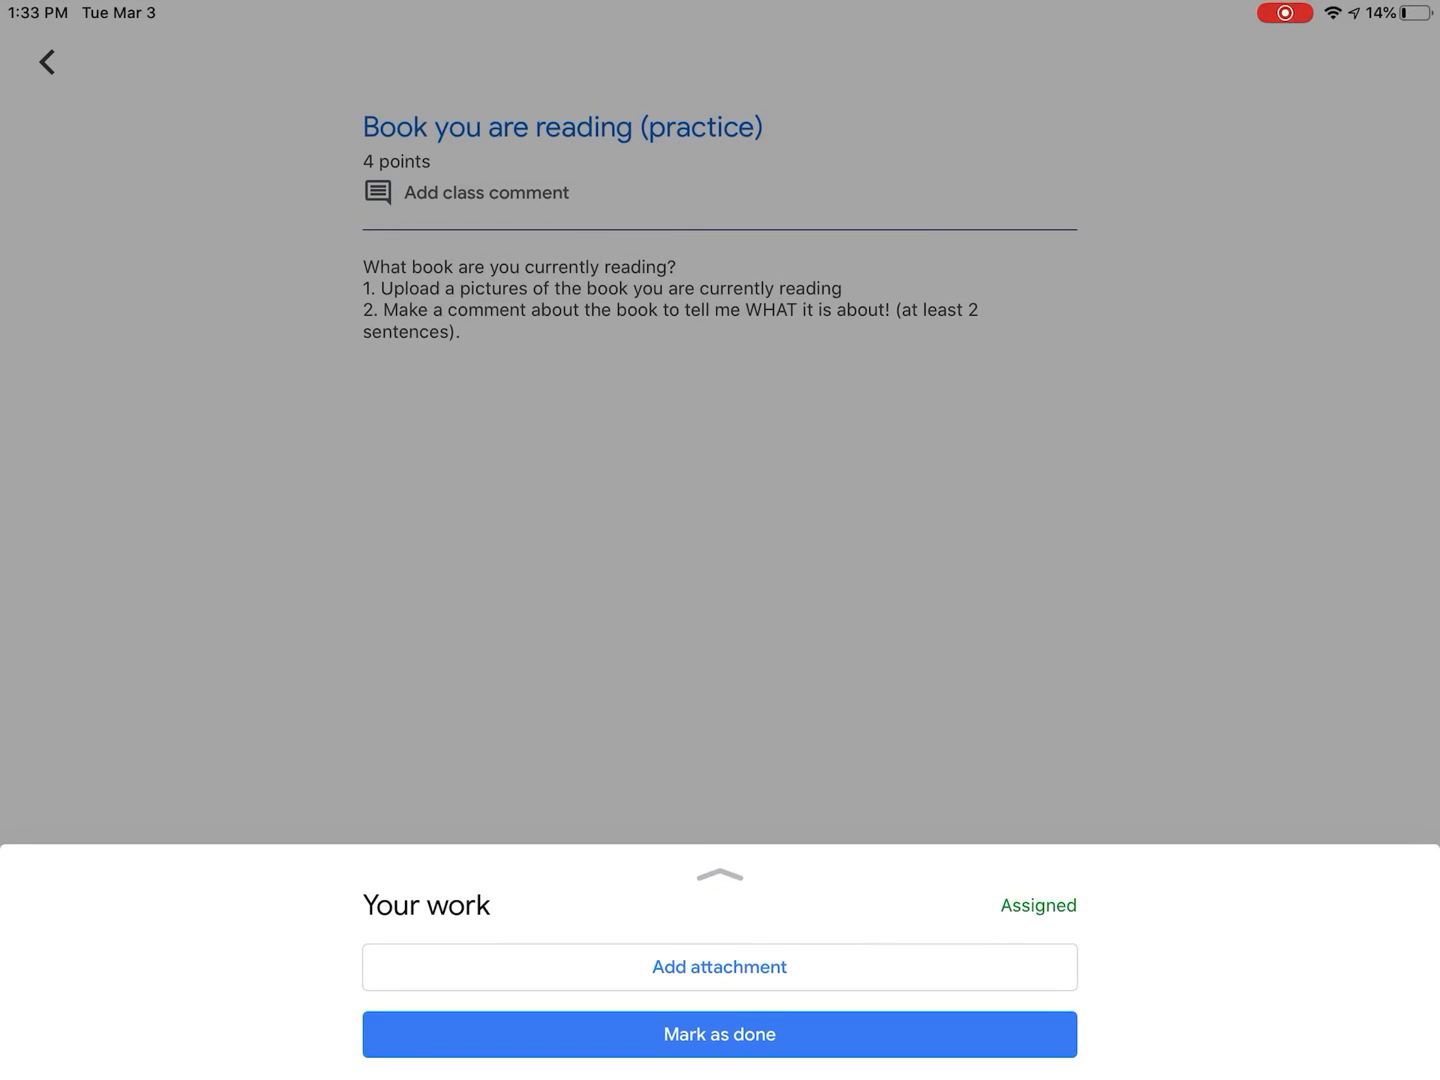
click(719, 966)
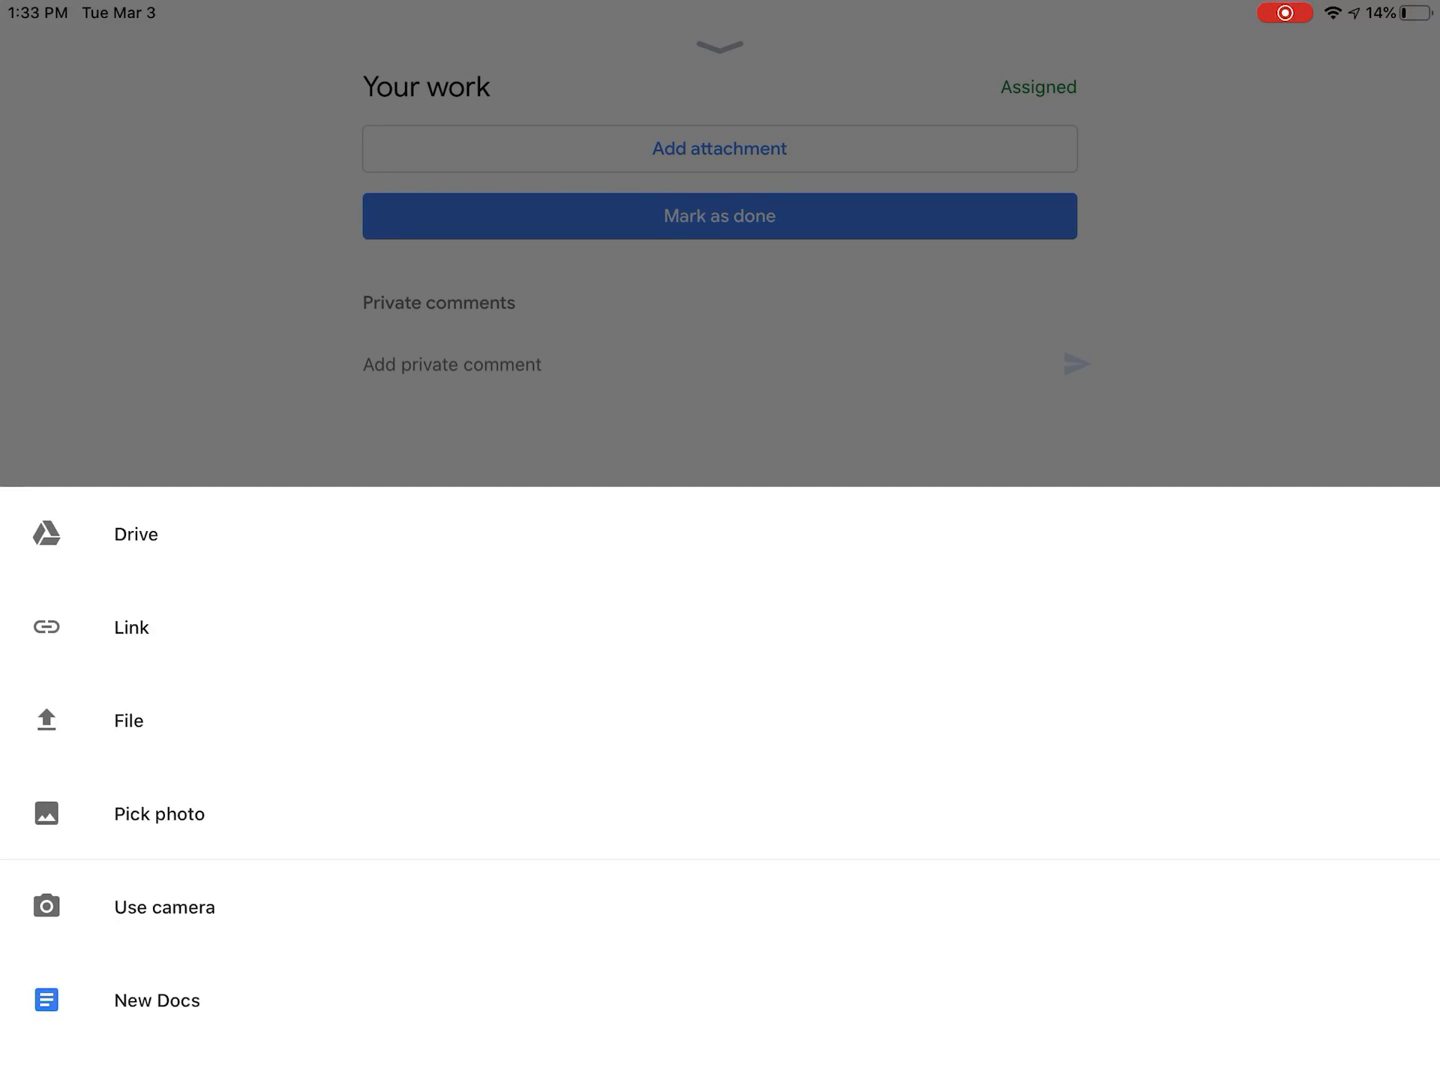
Step: Attach a photo of the book to the assignment and start a private comment
click(158, 813)
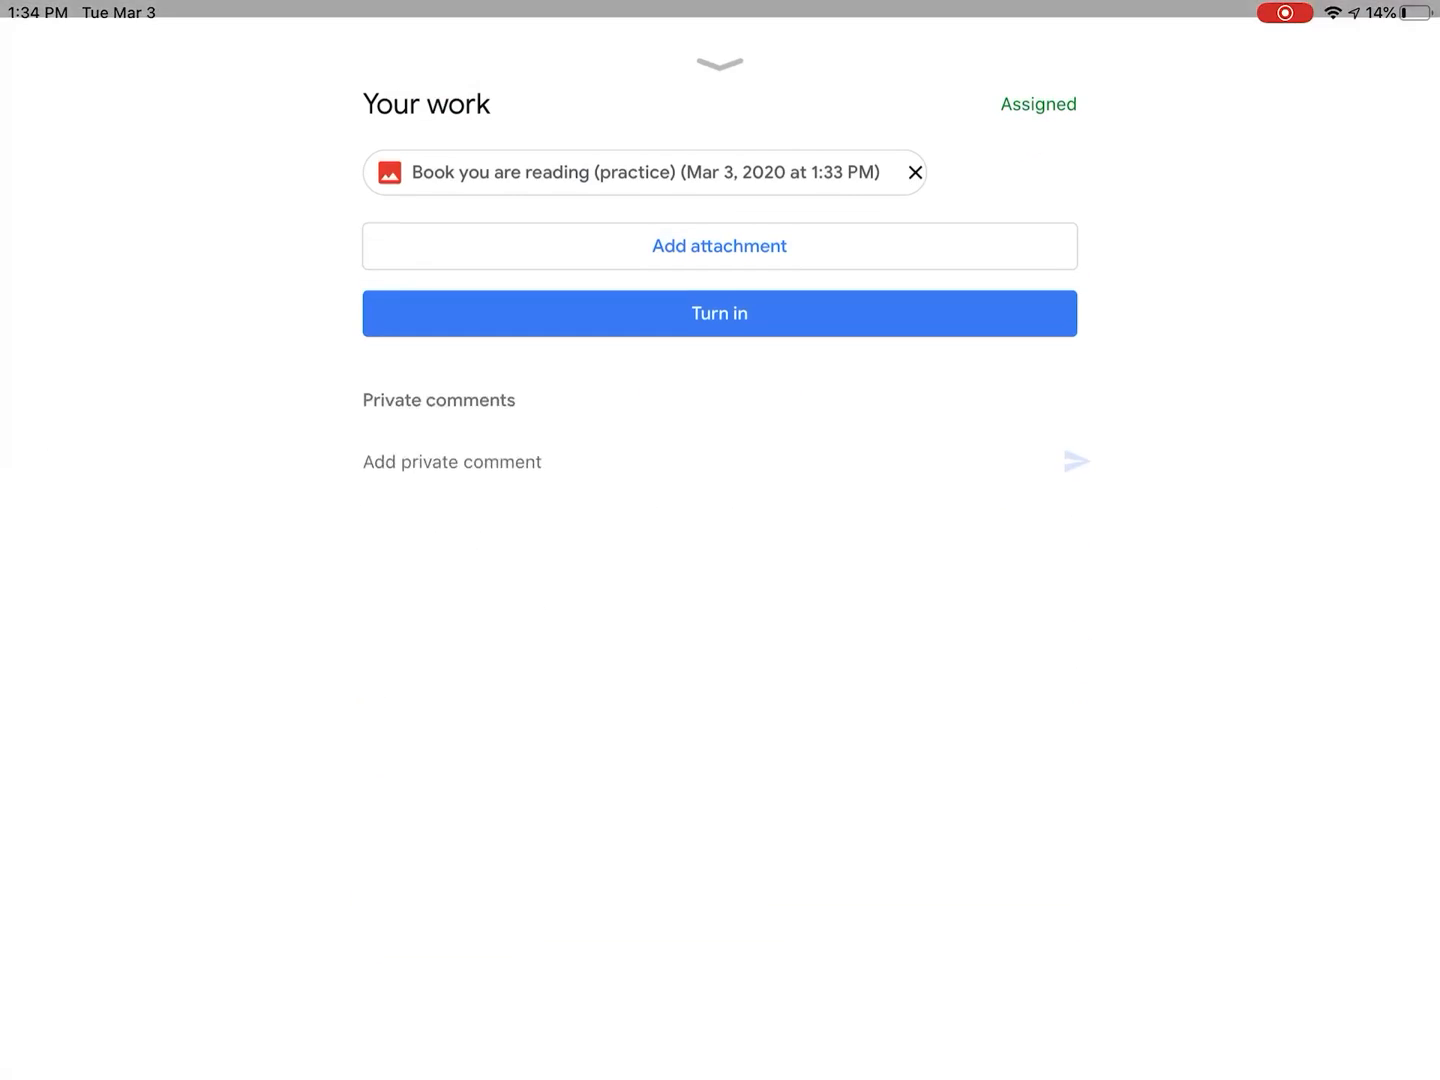
click(451, 461)
text(This book is a collection of poems. The poems written are about nat)
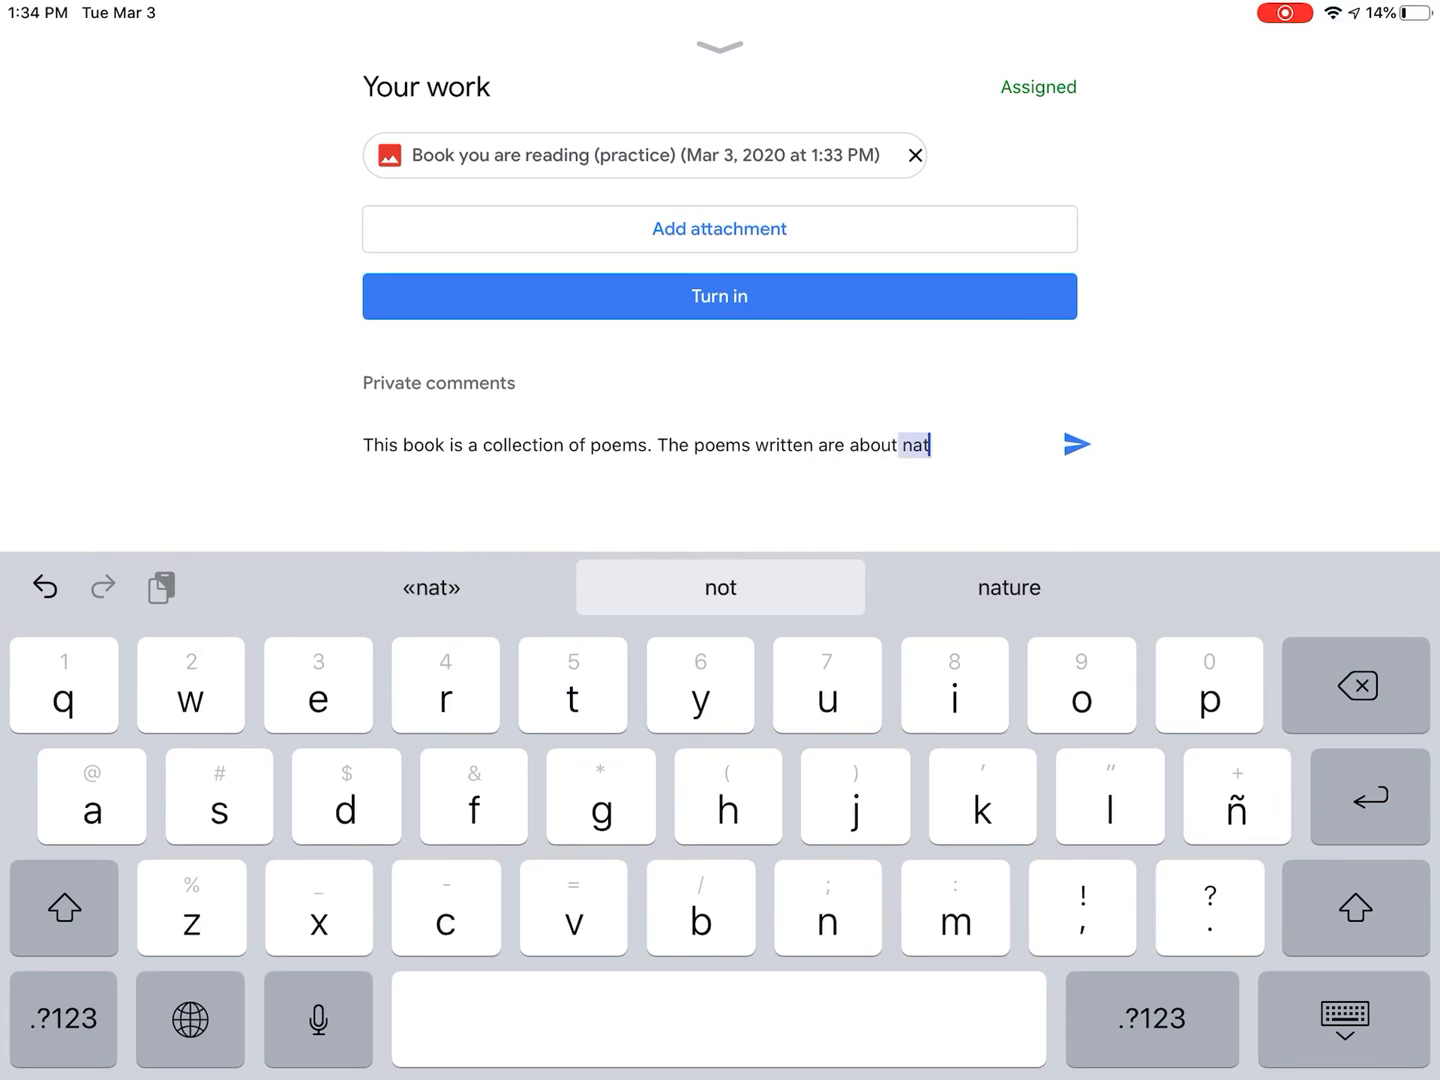
Step: Finish and send the private comment that the poems are about nature
click(1008, 588)
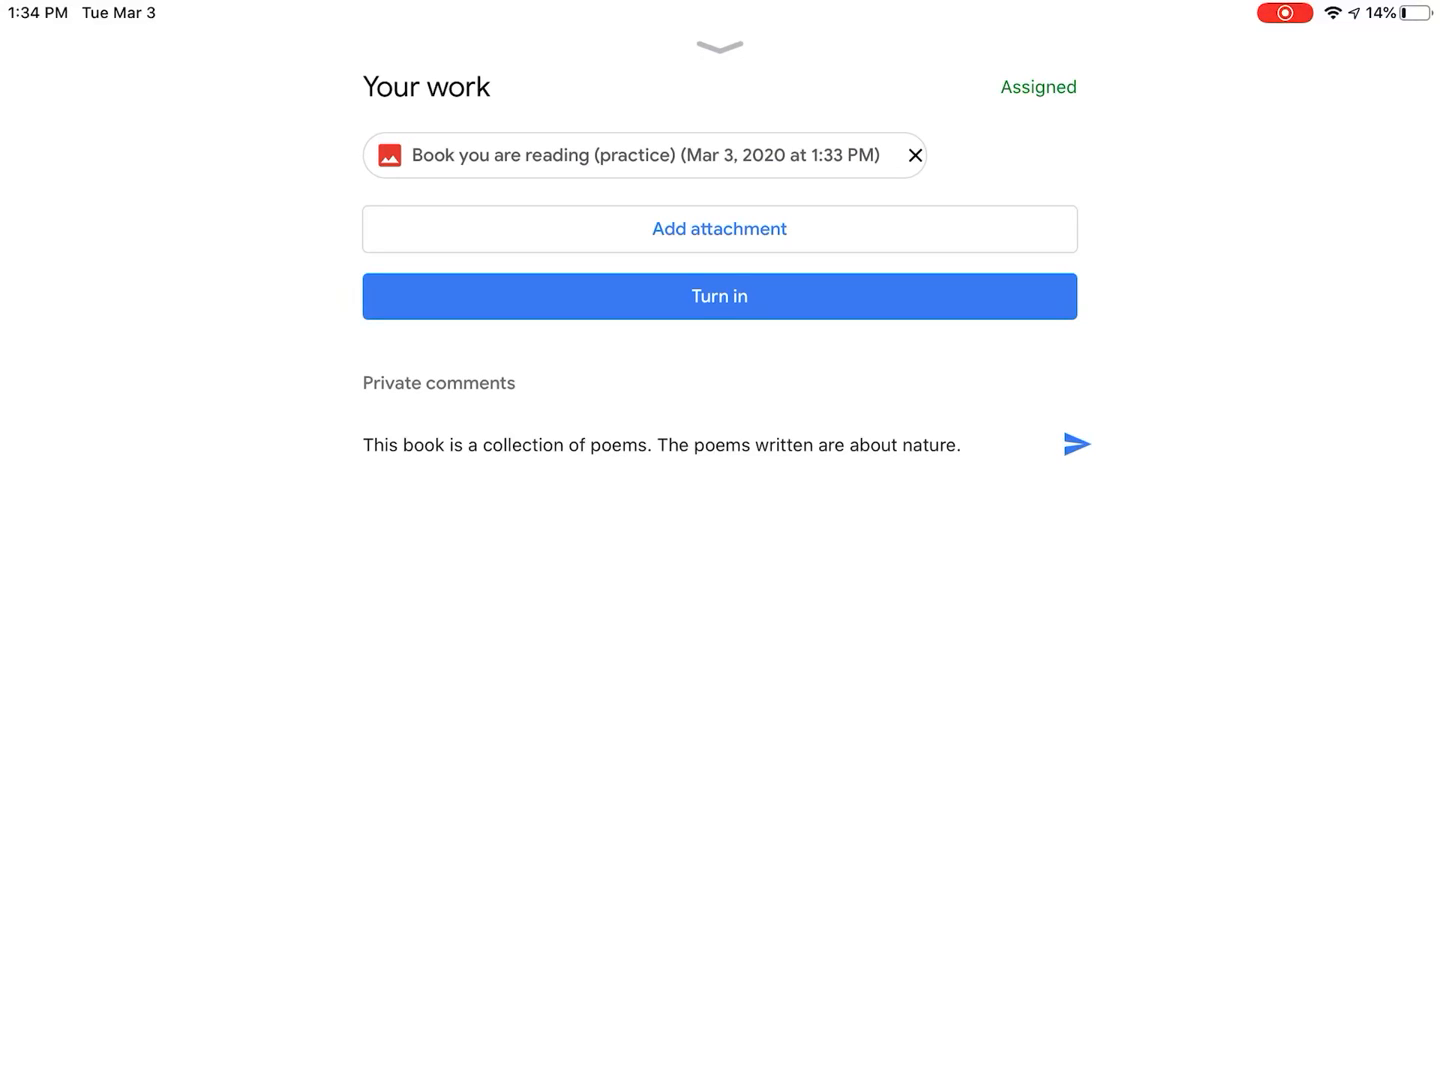
click(1077, 444)
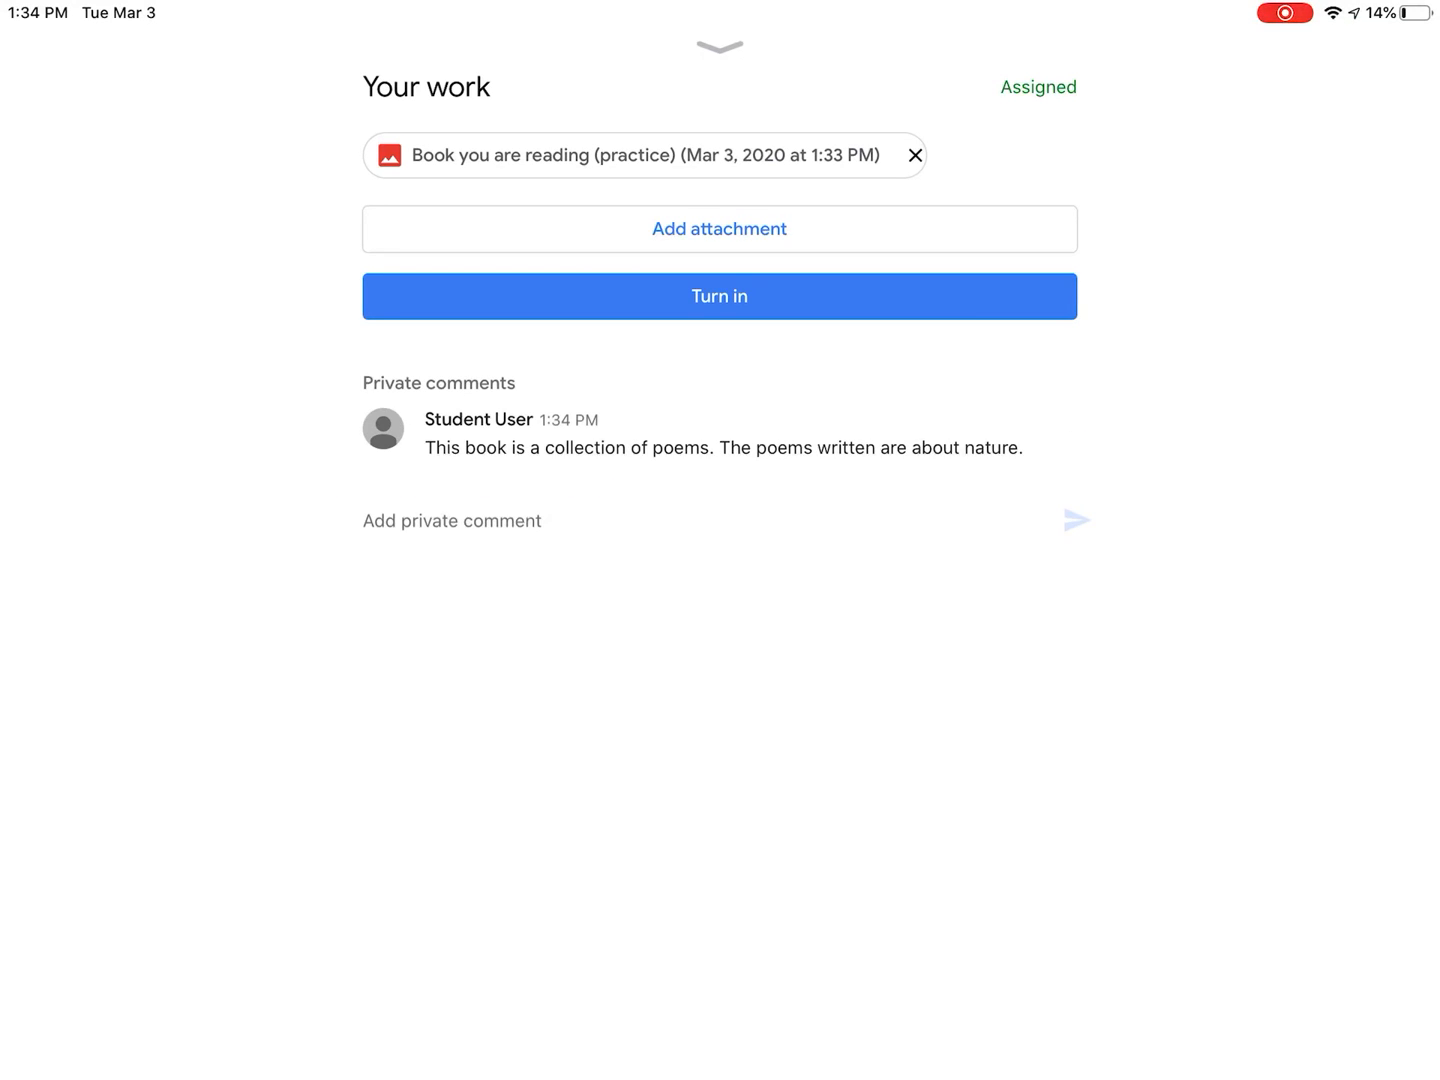
Step: Turn in 'Book you are reading' and confirm the submission
click(719, 296)
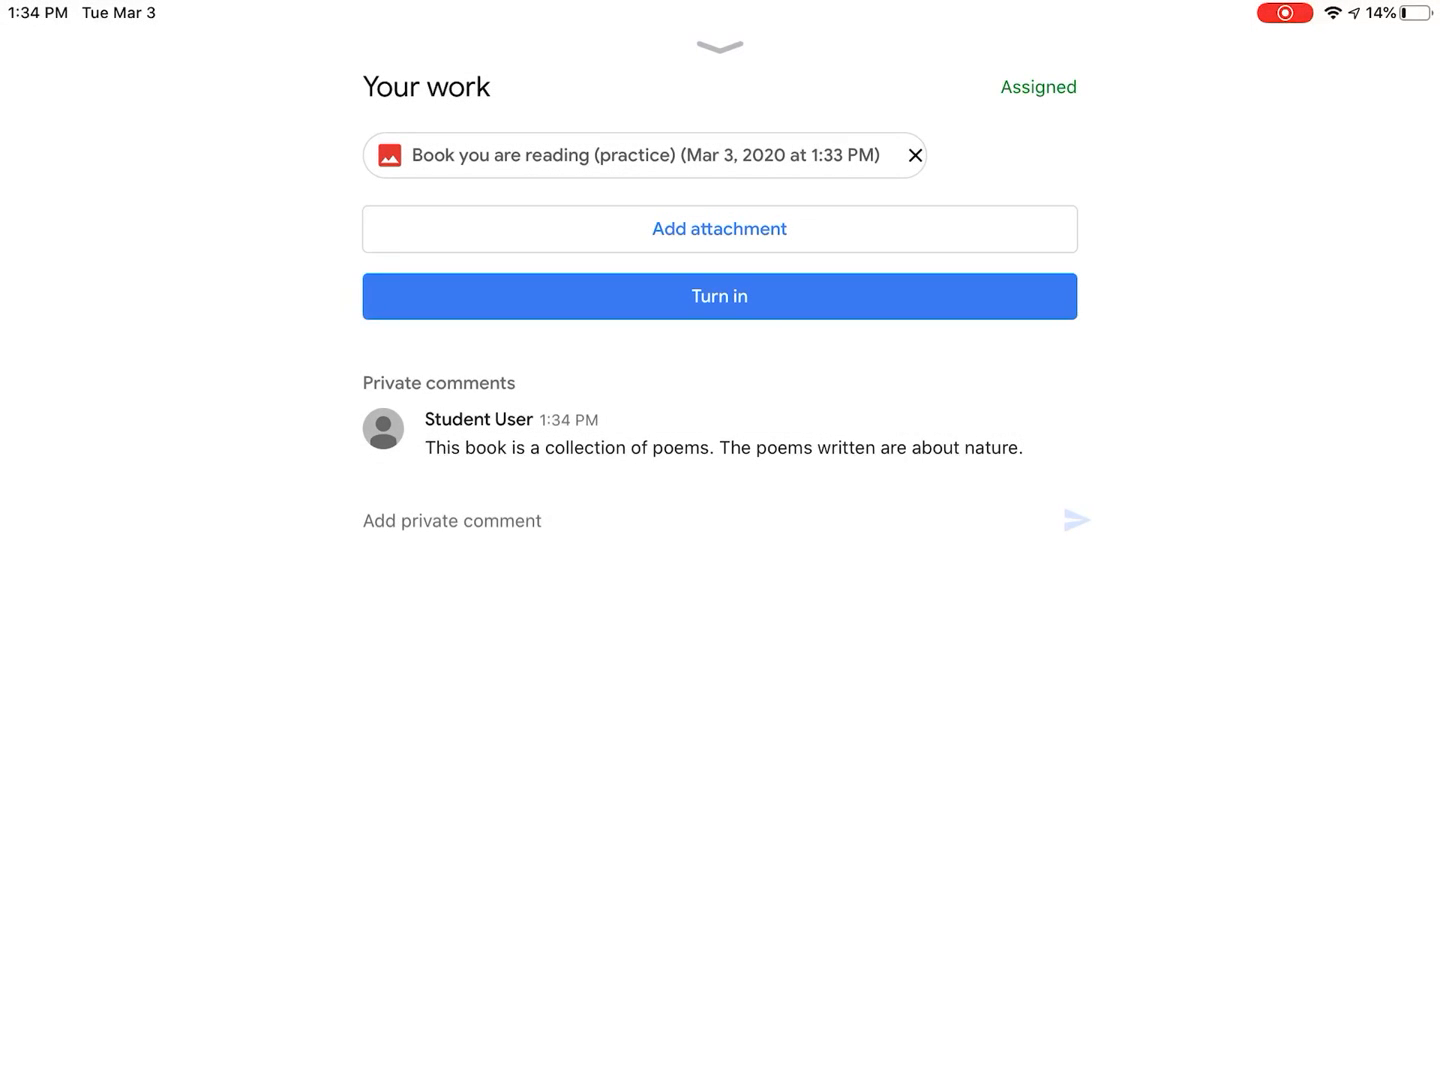
click(719, 296)
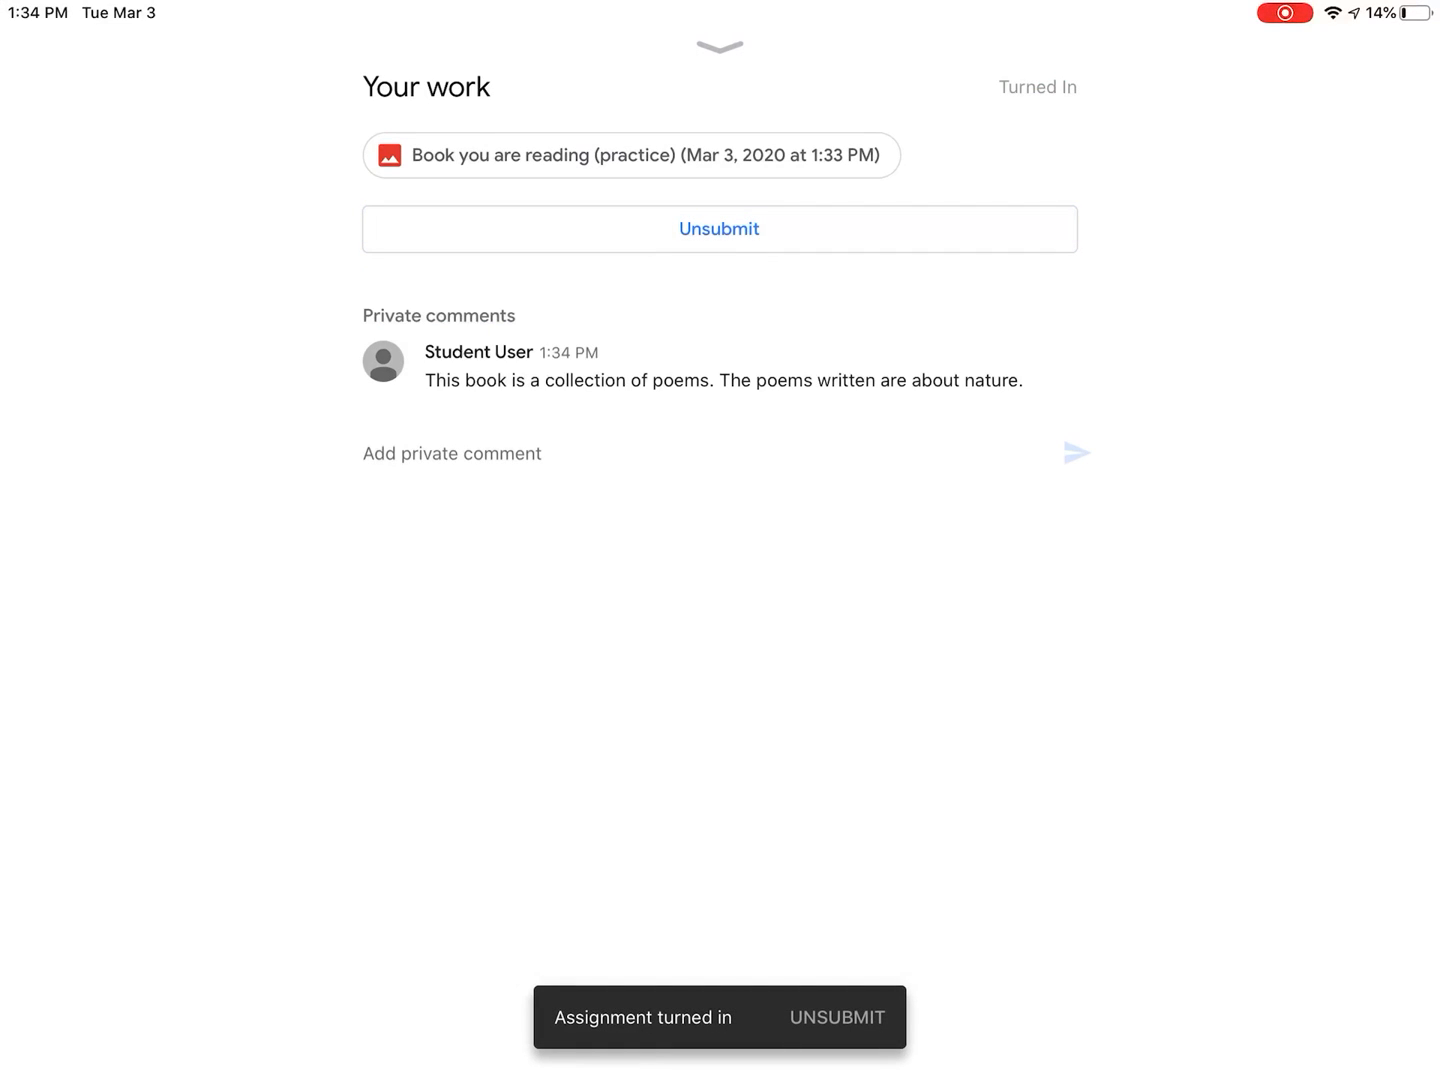